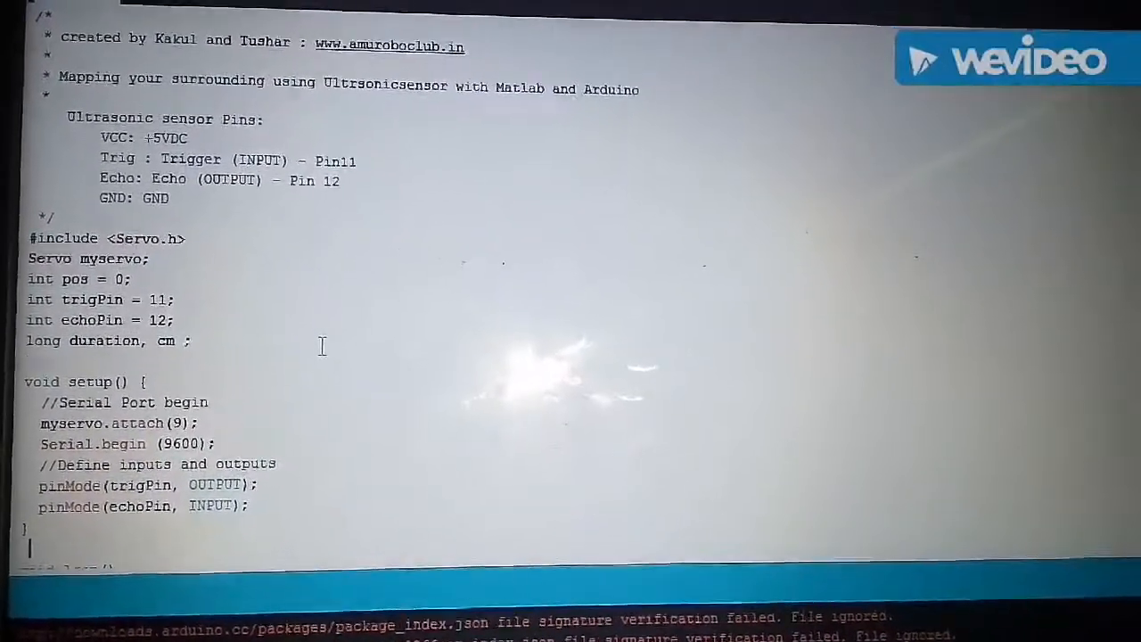
scroll("down", 3)
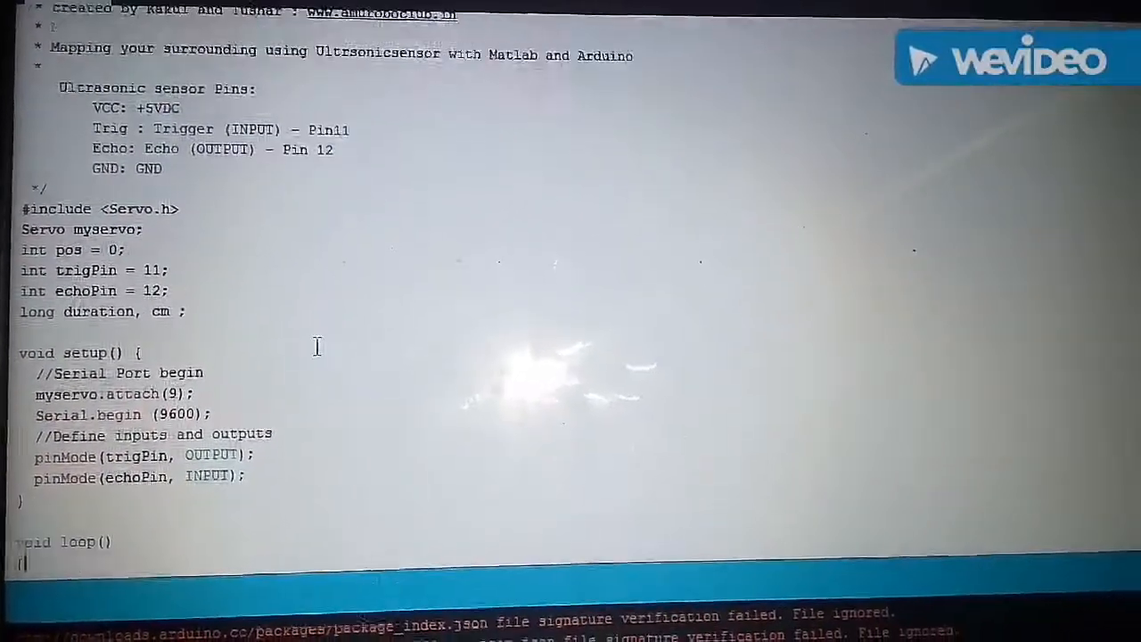
scroll("down", 3)
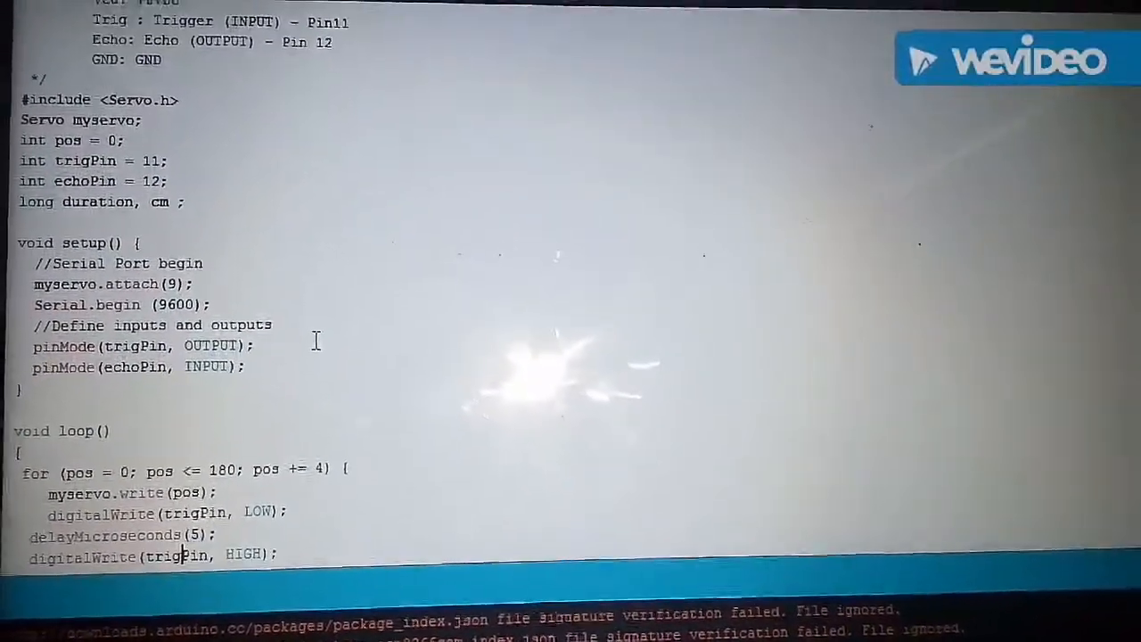
scroll("down", 3)
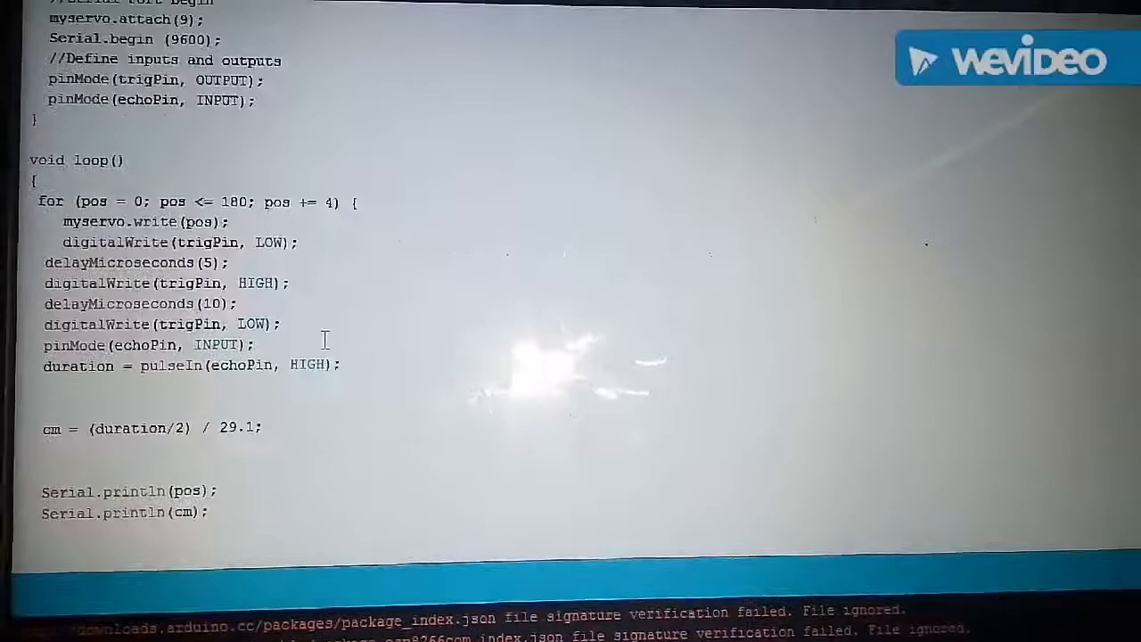